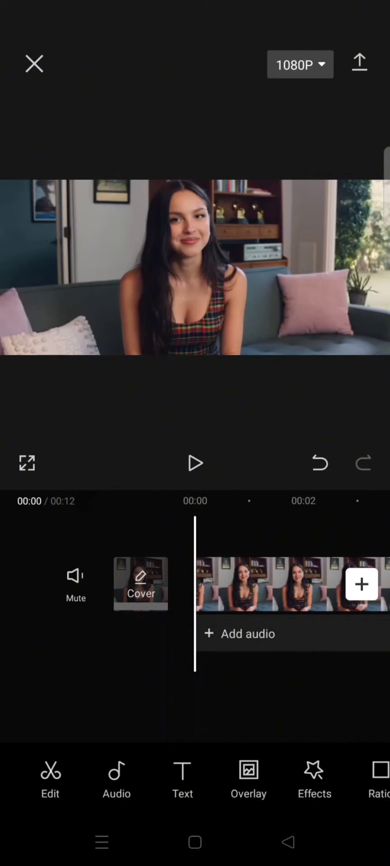
Step: Preview the clip, then open Text > Auto Captions setup with English and original sound
click(195, 463)
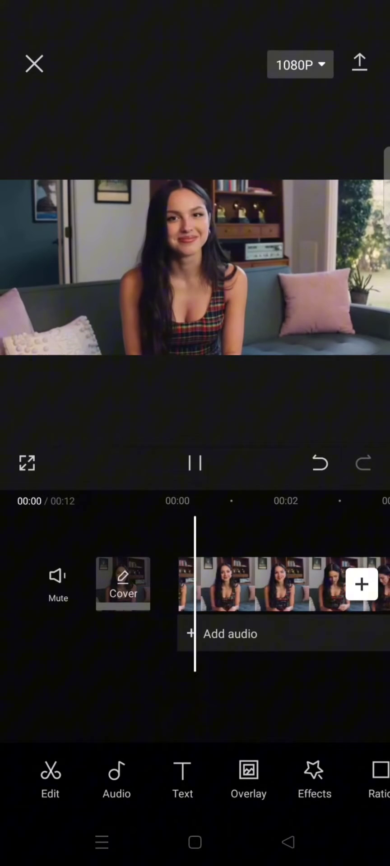
click(194, 462)
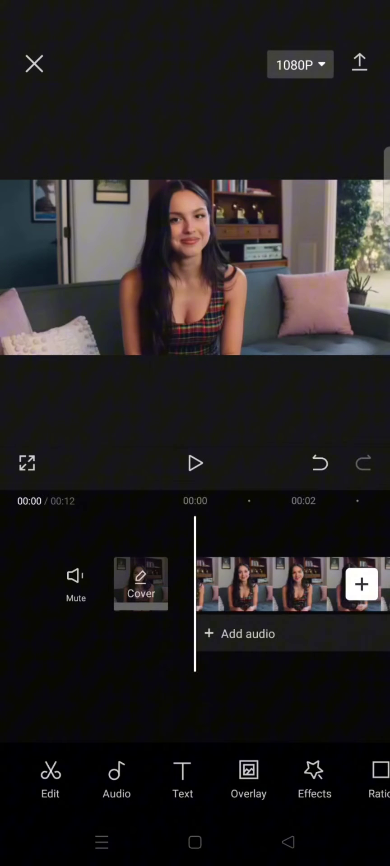
click(183, 779)
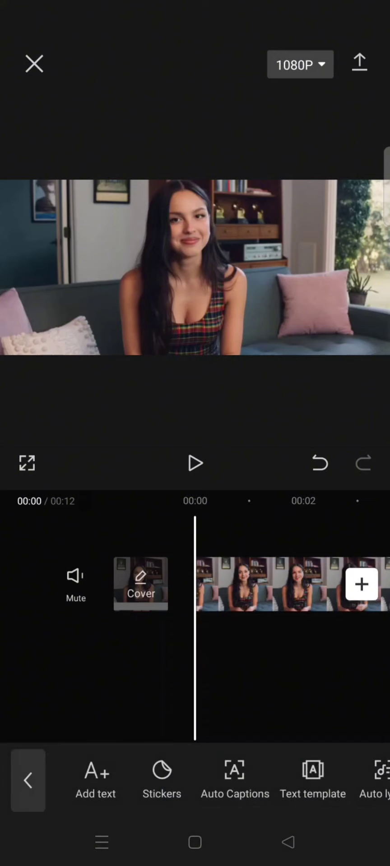
click(235, 779)
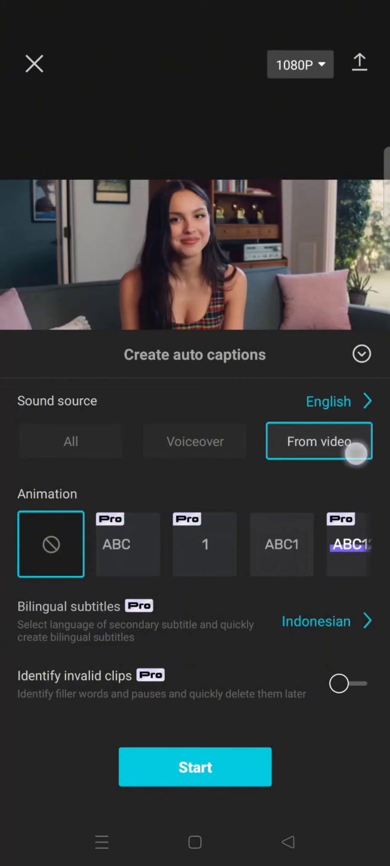
Step: Browse the language list and keep Indonesian as the bilingual subtitle language
scroll(left, 3)
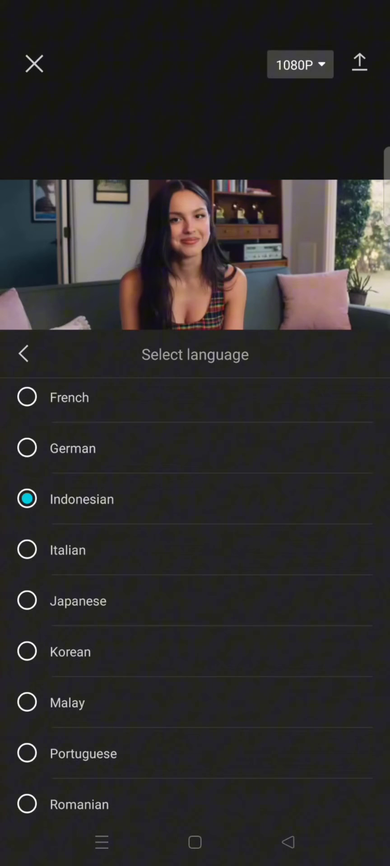
click(24, 354)
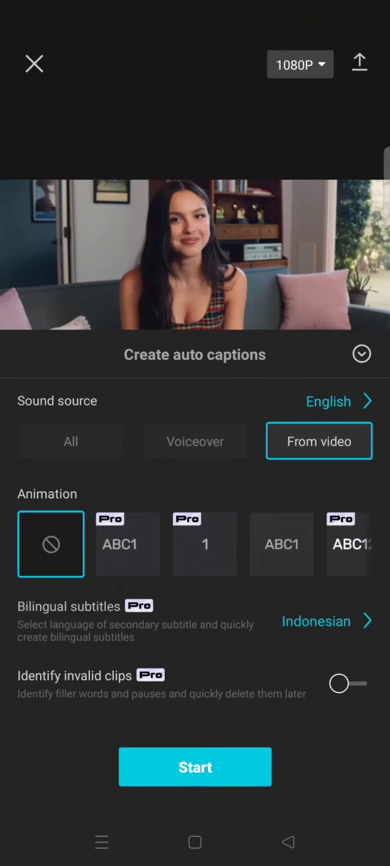
Step: Start auto-captioning to create English captions with Indonesian translation tracks
click(195, 767)
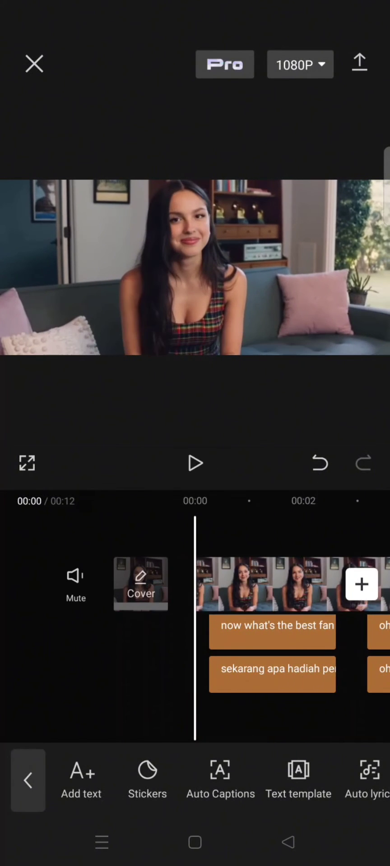
click(195, 462)
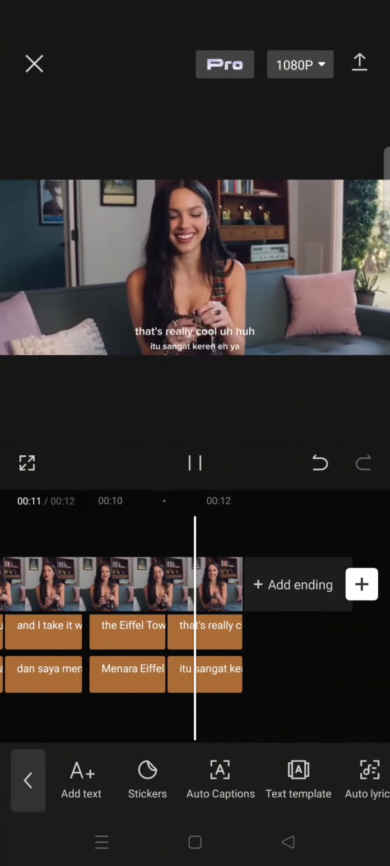
click(195, 463)
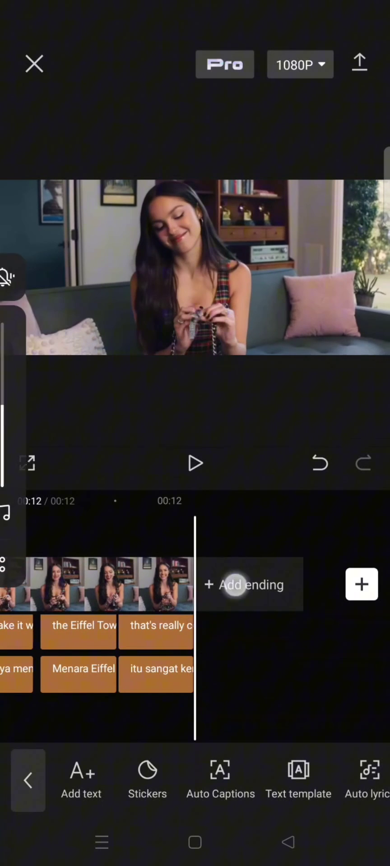